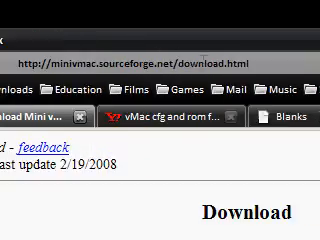
Scroll down the Mini vMac 3.0.4 download page and the vMac Mac Plus ROM section.
{"action": "scroll", "scroll_direction": "down", "scroll_amount": 3}
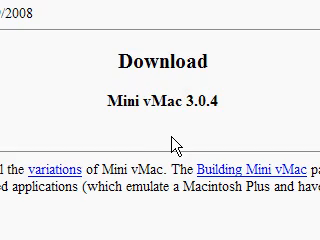
{"action": "scroll", "scroll_direction": "down", "scroll_amount": 3}
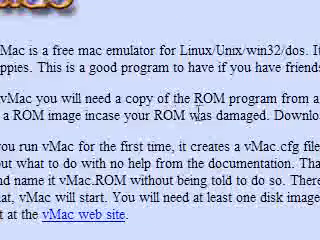
{"action": "scroll", "scroll_direction": "down", "scroll_amount": 3}
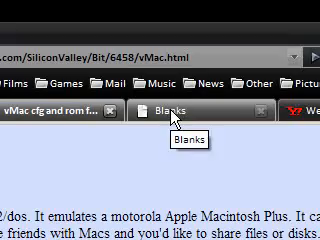
Switch to the Blanks page and scroll to the blanks-0.2.0.zip disk image description.
{"action": "left_click", "coordinate": [168, 104]}
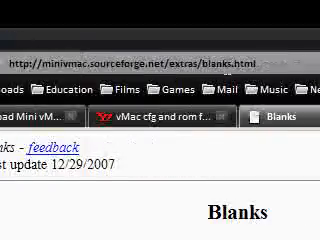
{"action": "scroll", "scroll_direction": "down", "scroll_amount": 3}
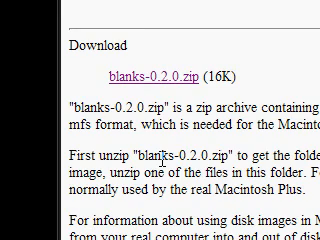
{"action": "scroll", "scroll_direction": "down", "scroll_amount": 3}
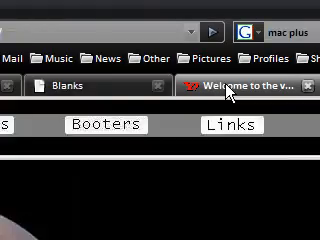
Switch to the VAS Applications page, start a package download and scroll the zipped software table.
{"action": "left_click", "coordinate": [240, 84]}
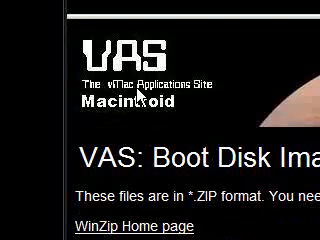
{"action": "scroll", "scroll_direction": "down", "scroll_amount": 3}
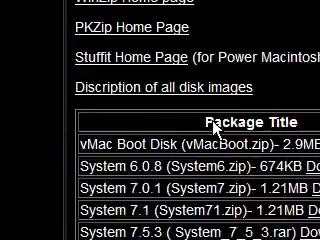
{"action": "scroll", "scroll_direction": "down", "scroll_amount": 3}
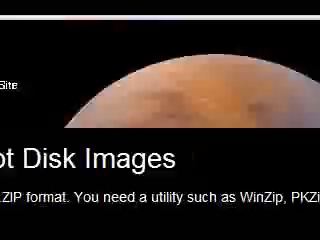
{"action": "scroll", "scroll_direction": "down", "scroll_amount": 3}
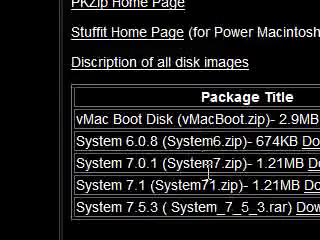
{"action": "scroll", "scroll_direction": "down", "scroll_amount": 3}
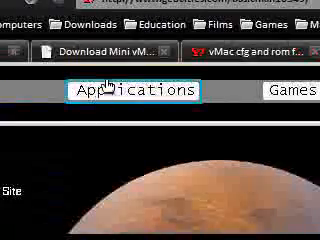
{"action": "left_click", "coordinate": [136, 92]}
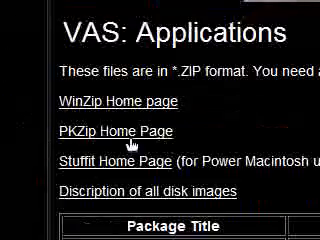
{"action": "scroll", "scroll_direction": "down", "scroll_amount": 3}
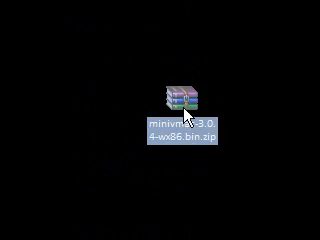
Open the downloaded blanks zip from the desktop in WinRAR.
{"action": "double_click", "coordinate": [184, 96]}
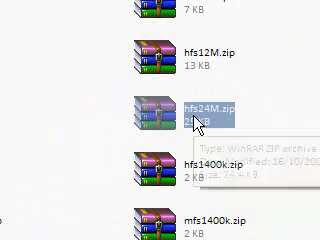
Scroll the WinRAR list of blank disk images down to hfs24M.zip.
{"action": "scroll", "scroll_direction": "down", "scroll_amount": 3}
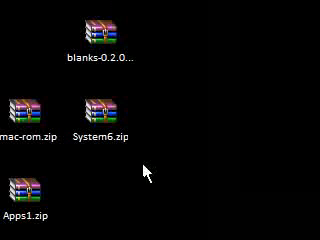
Extract the archives here via the context menu and open the System6 folder.
{"action": "right_click", "coordinate": [96, 118]}
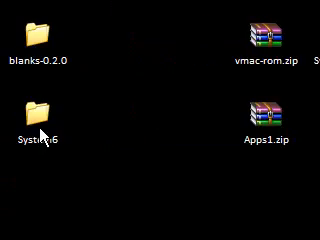
{"action": "double_click", "coordinate": [48, 118]}
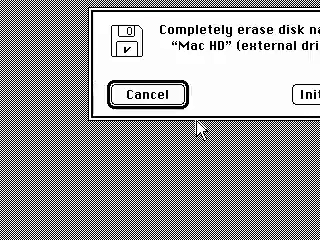
Confirm erasing the new disk as Mac HD and open it on the desktop.
{"action": "left_click", "coordinate": [150, 94]}
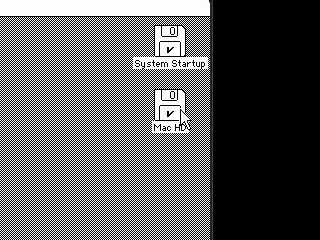
{"action": "double_click", "coordinate": [178, 40]}
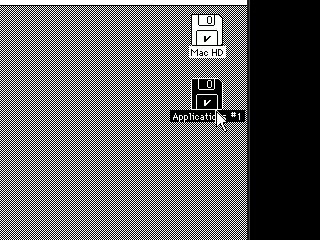
Open the Applications disk and select inside the Mac HD window with its System Folder.
{"action": "double_click", "coordinate": [208, 24]}
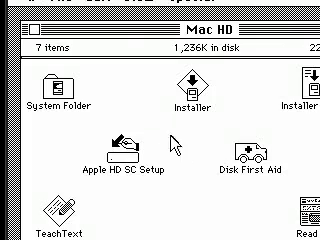
{"action": "left_click", "coordinate": [156, 56]}
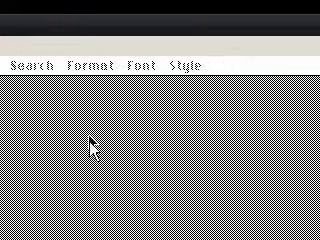
Use the emulated Mac's menu bar to launch the word-processing application.
{"action": "left_click", "coordinate": [130, 10]}
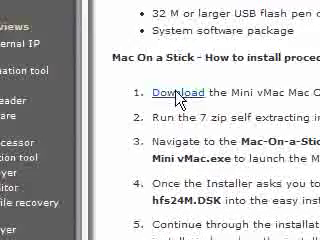
Scroll the Mac On a Stick install steps to the hfs24M.DSK disk image step.
{"action": "scroll", "scroll_direction": "down", "scroll_amount": 3}
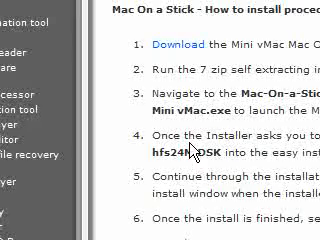